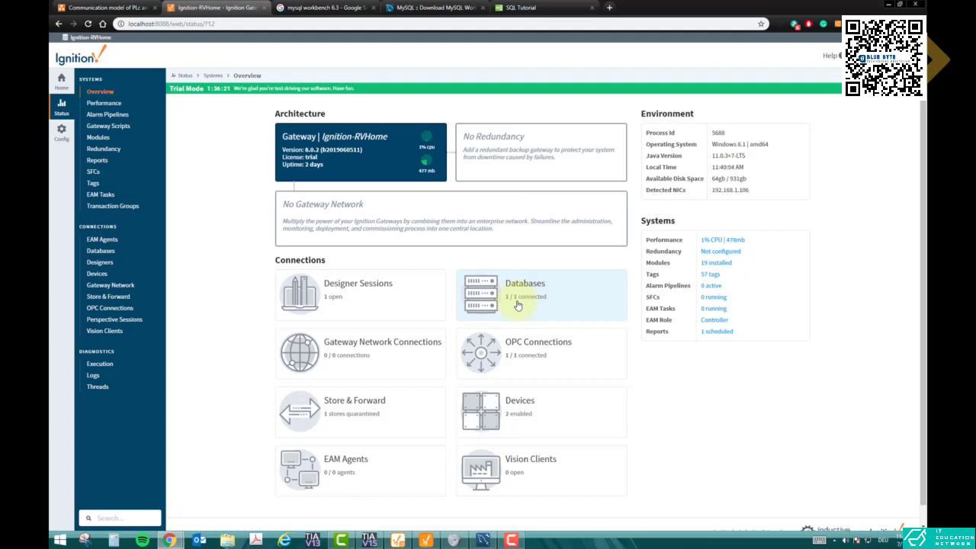
{"action": "mouse_move", "coordinate": [541, 305]}
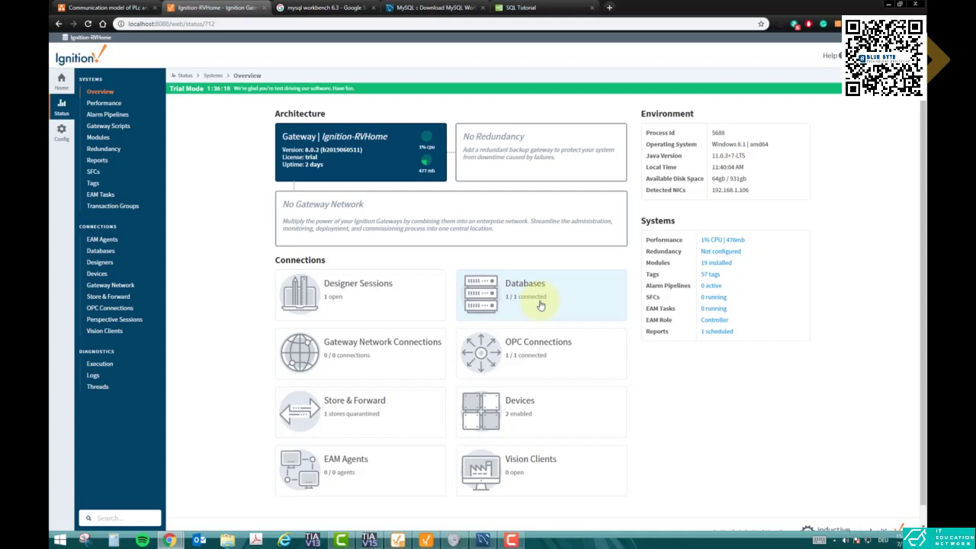
Delete the existing 'Database' connection from the database connections configuration list
{"action": "left_click", "coordinate": [539, 297]}
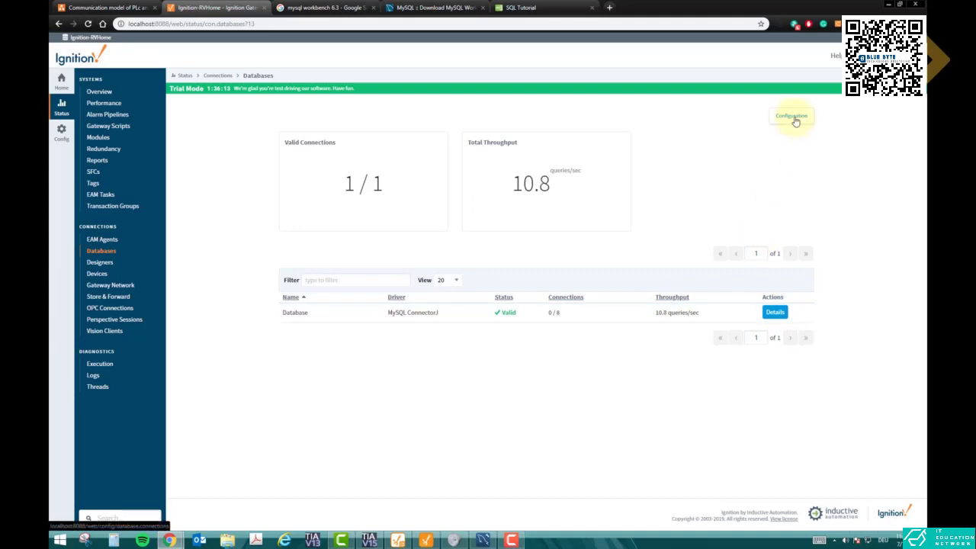
{"action": "left_click", "coordinate": [791, 115]}
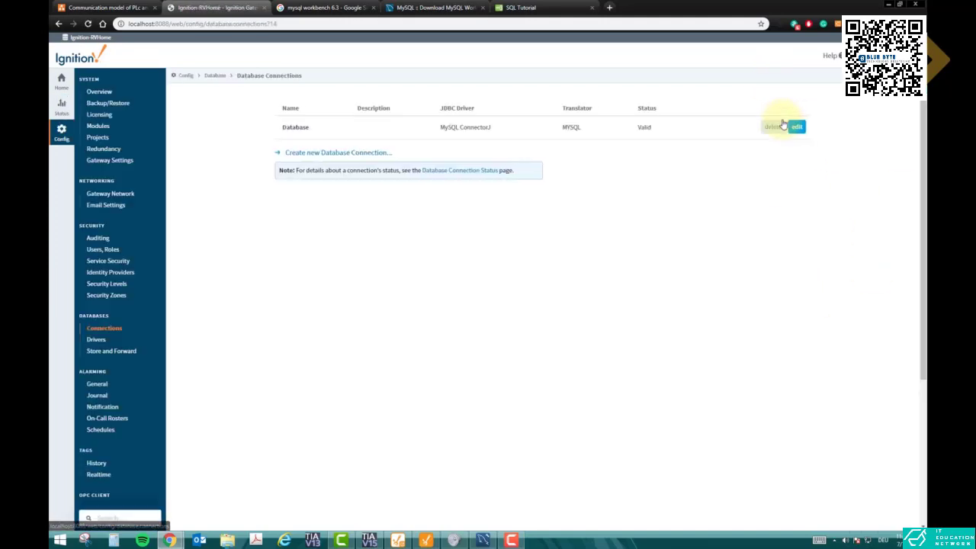
{"action": "left_click", "coordinate": [769, 126]}
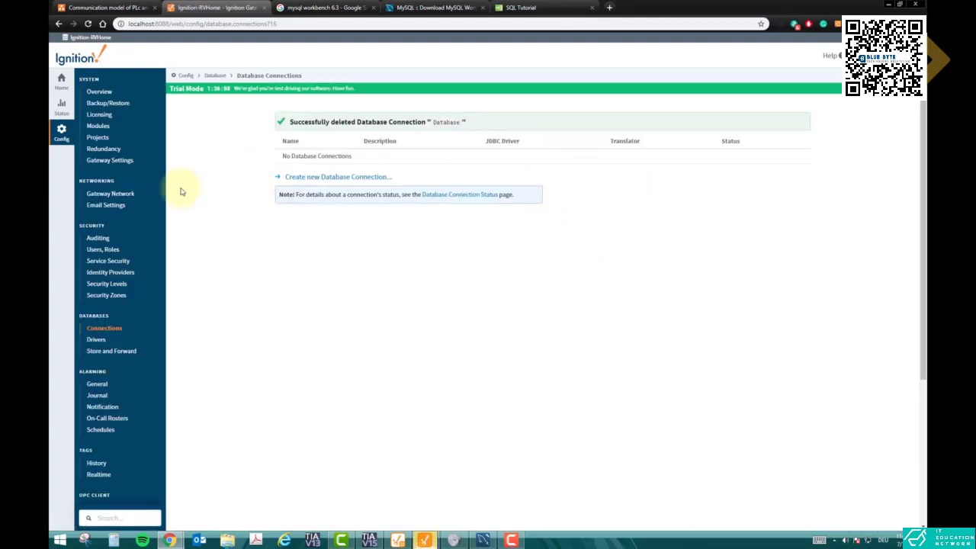
{"action": "left_click", "coordinate": [61, 106]}
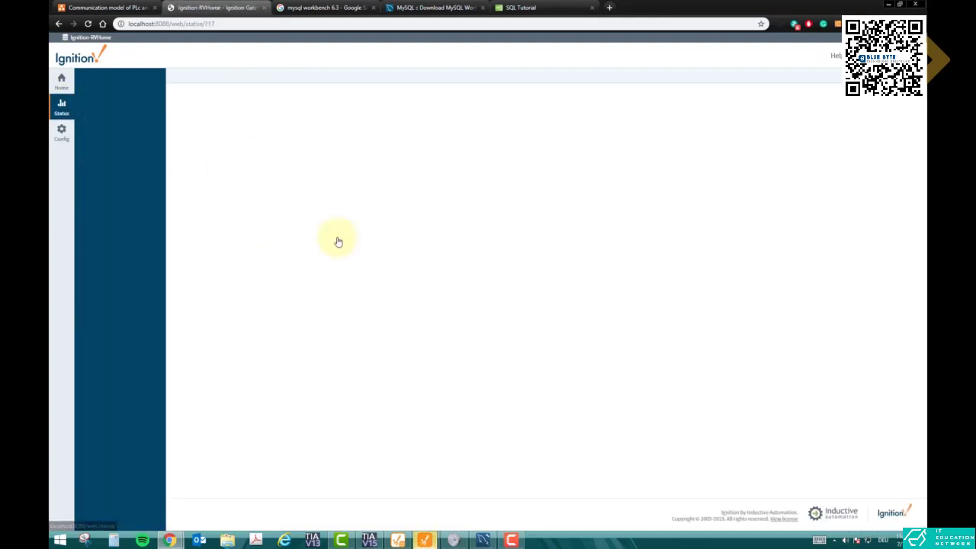
{"action": "left_click", "coordinate": [61, 106]}
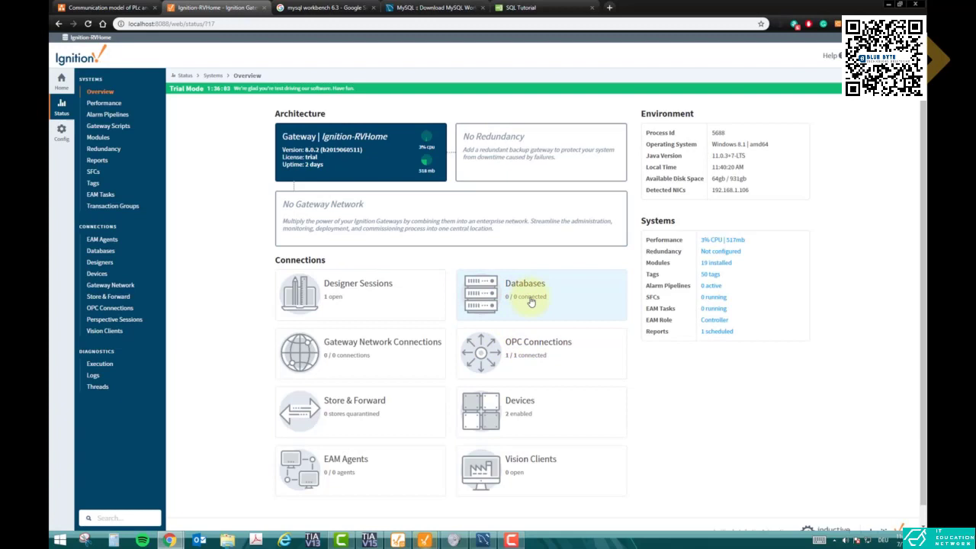
{"action": "left_click", "coordinate": [525, 283]}
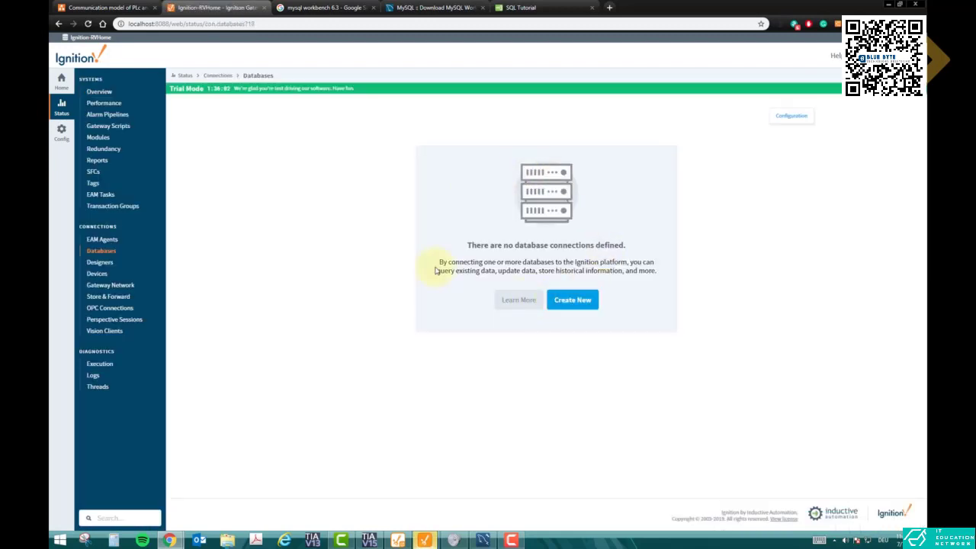
{"action": "left_click", "coordinate": [573, 300]}
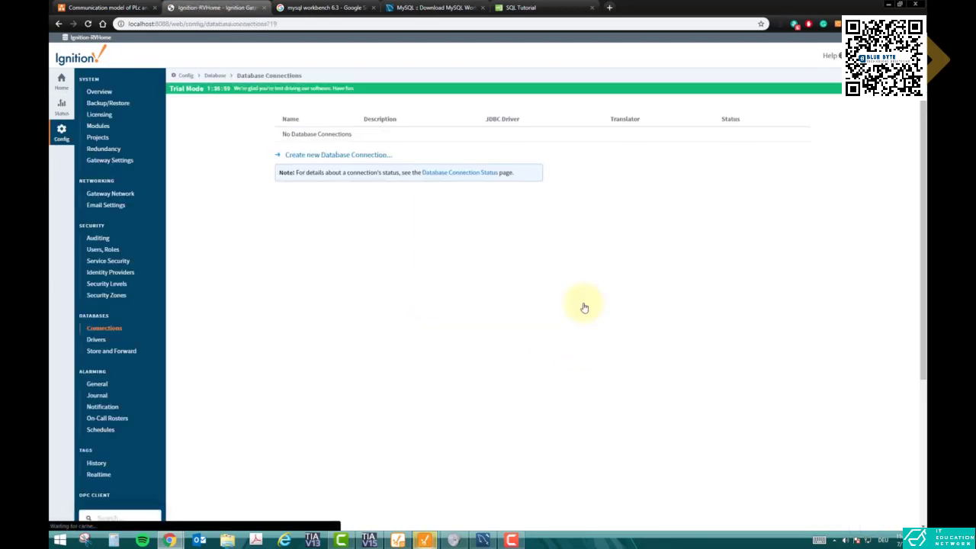
{"action": "left_click", "coordinate": [339, 155]}
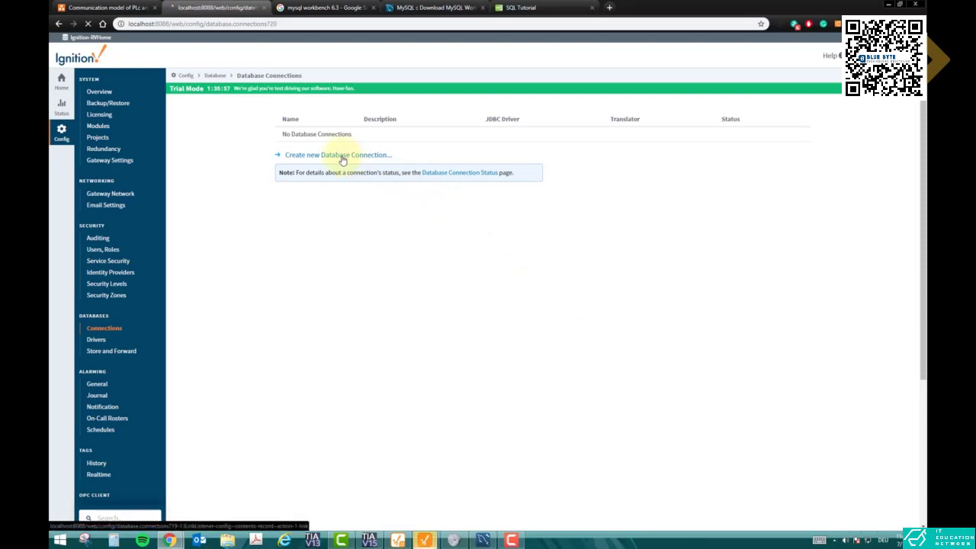
Start a new database connection using the MySQL ConnectorJ driver and continue to its properties
{"action": "left_click", "coordinate": [338, 154]}
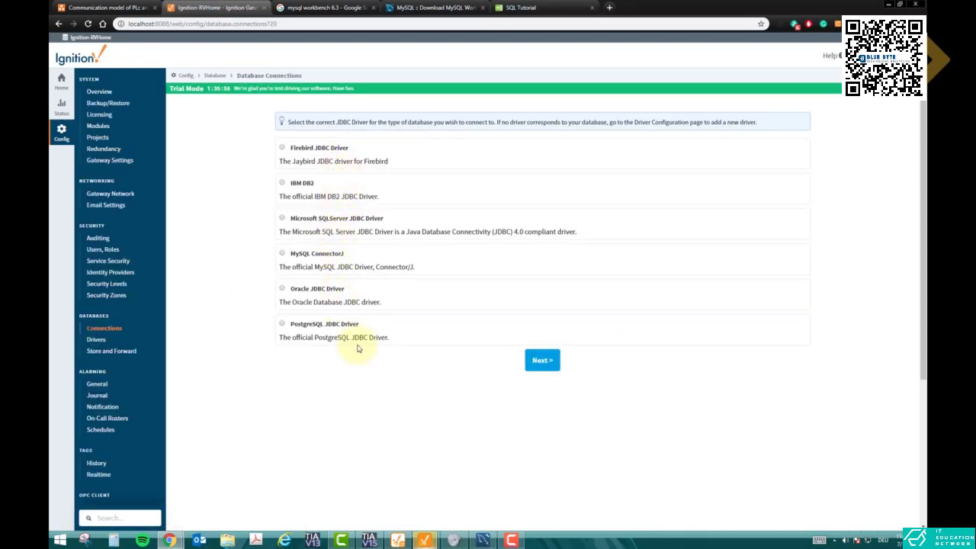
{"action": "mouse_move", "coordinate": [349, 159]}
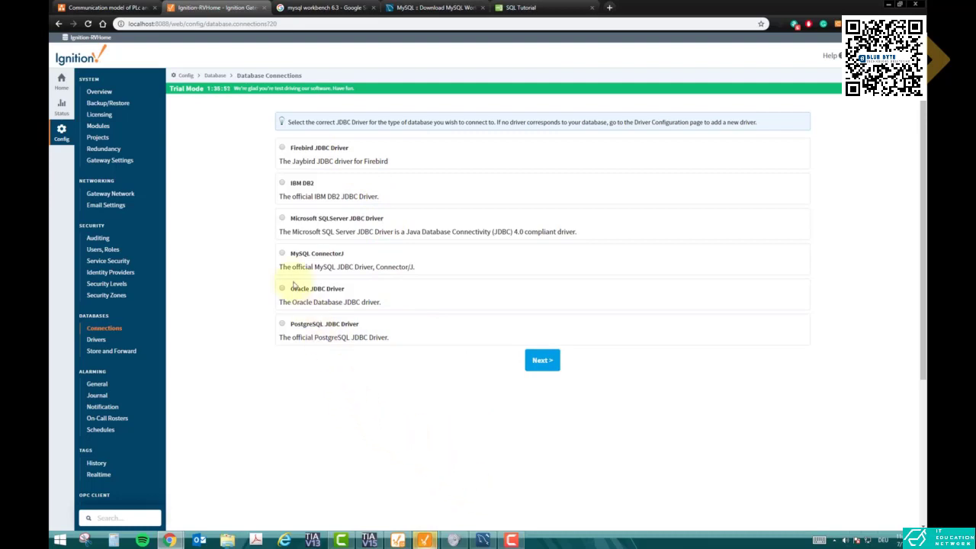
{"action": "left_click", "coordinate": [282, 253]}
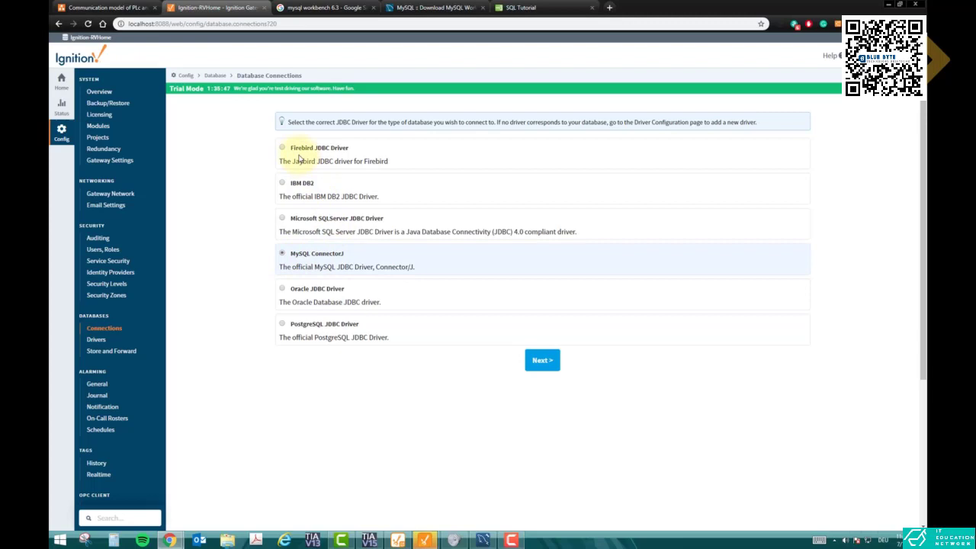
{"action": "mouse_move", "coordinate": [306, 225]}
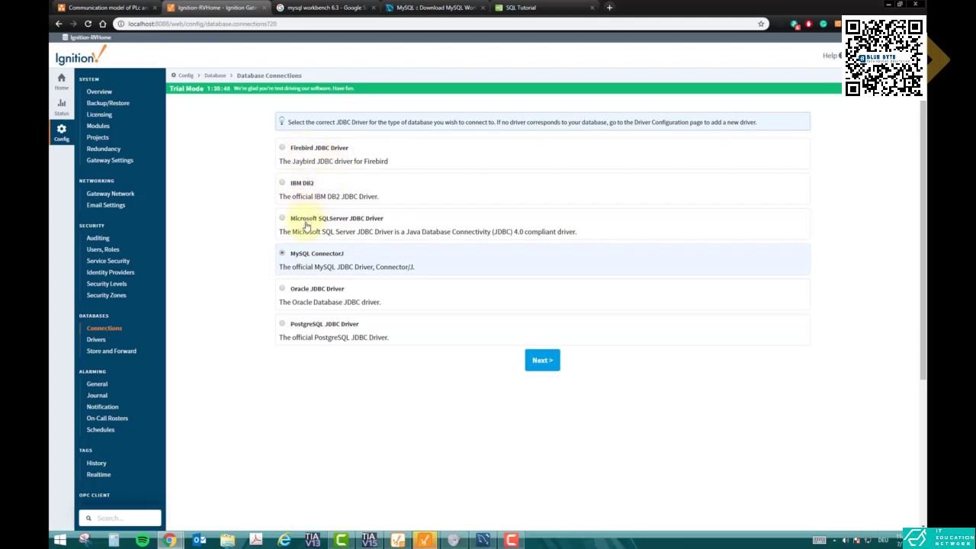
{"action": "mouse_move", "coordinate": [305, 341]}
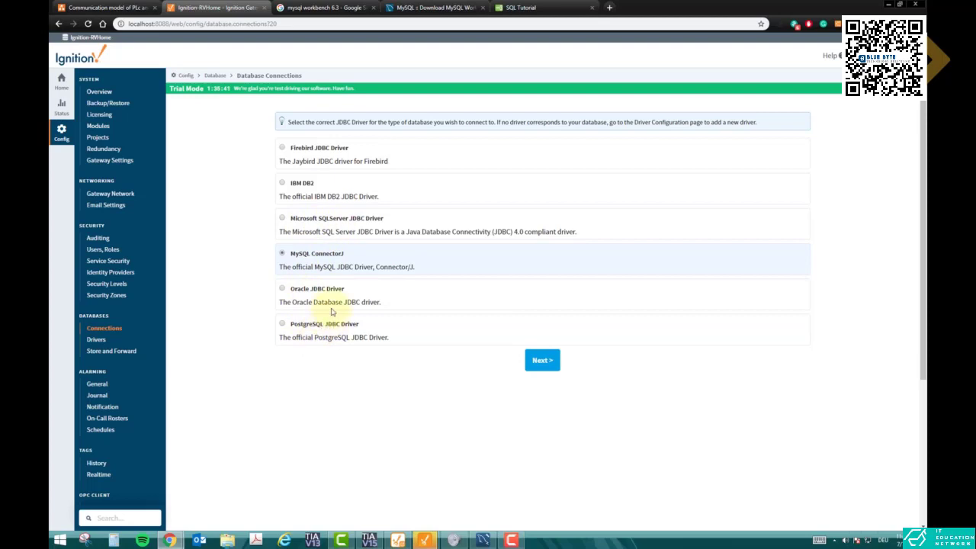
{"action": "mouse_move", "coordinate": [349, 355]}
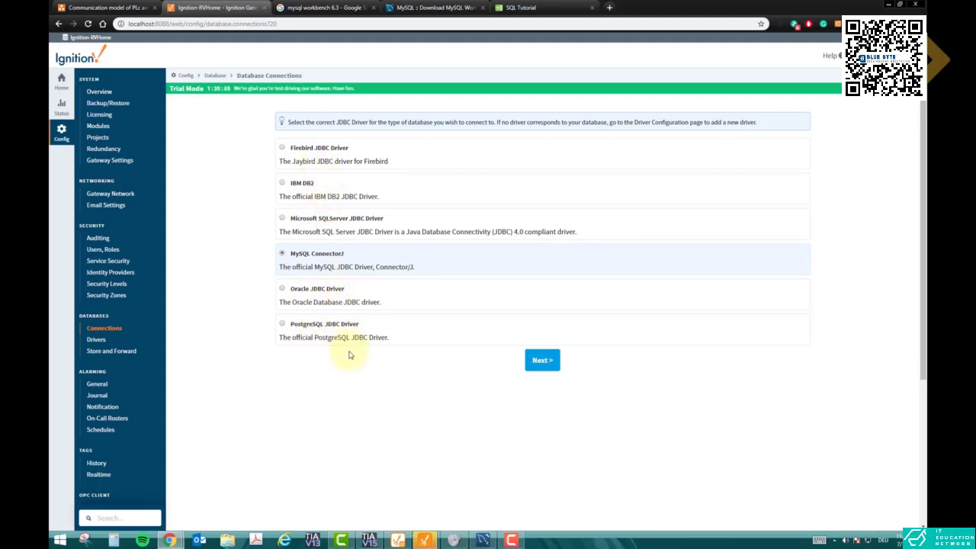
{"action": "mouse_move", "coordinate": [291, 288]}
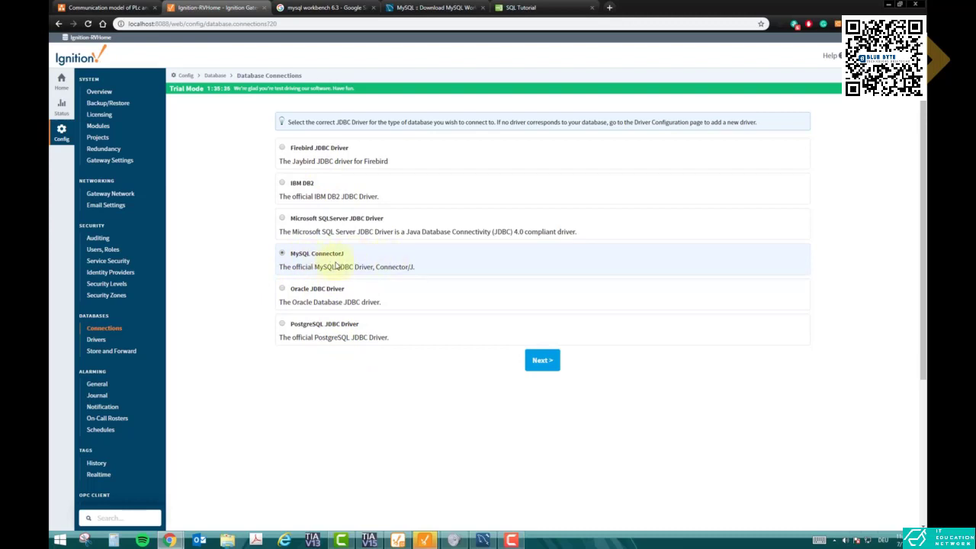
{"action": "left_click", "coordinate": [542, 360]}
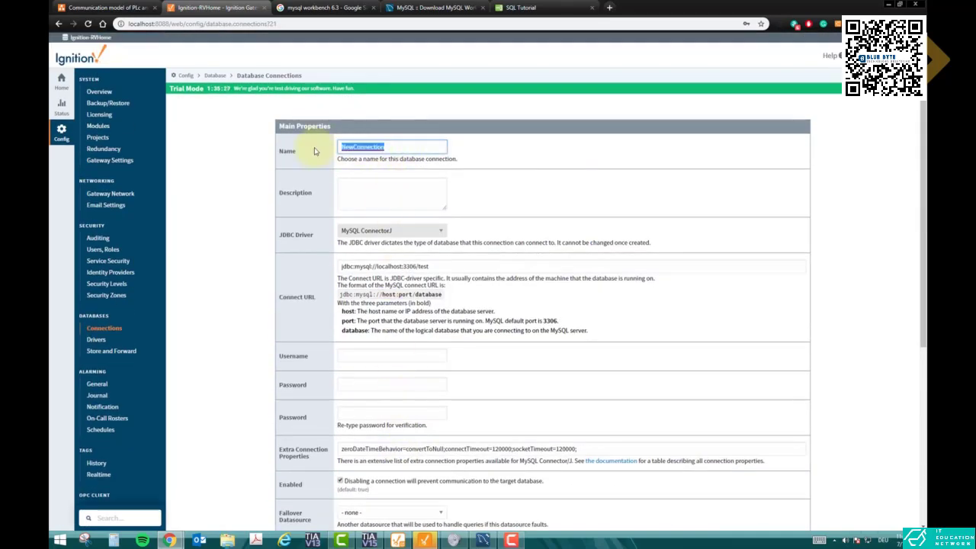
Name the connection 'Database_CAC' and describe it as a database defined for the Ignition SCADA course
{"action": "type", "text": "Database"}
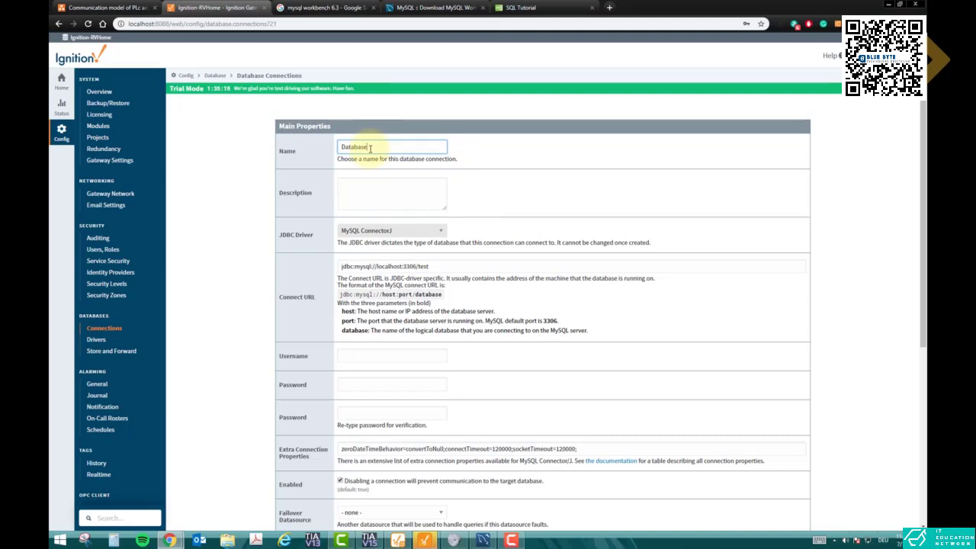
{"action": "type", "text": "TAC"}
{"action": "left_click", "coordinate": [392, 194]}
{"action": "type", "text": "D"}
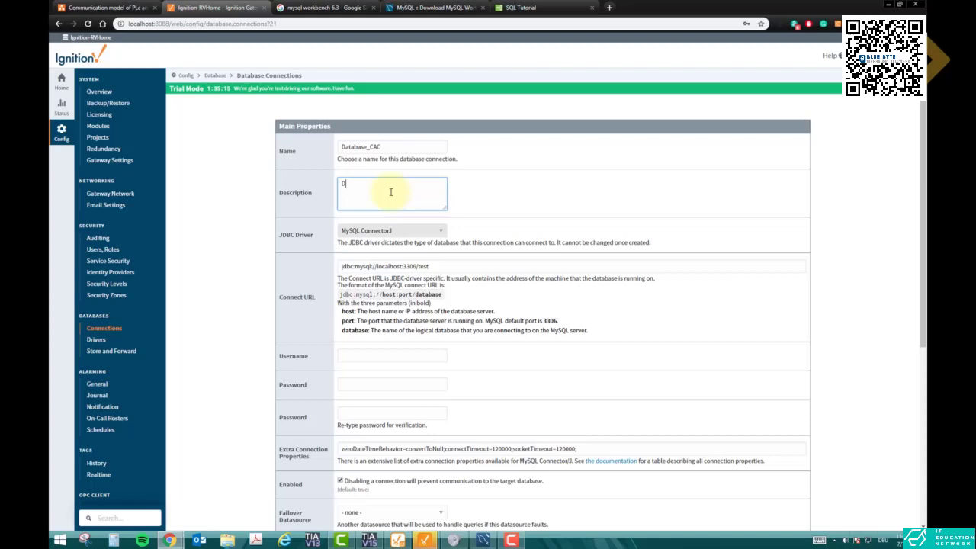
{"action": "type", "text": "atabase defined for Ignition SCADA"}
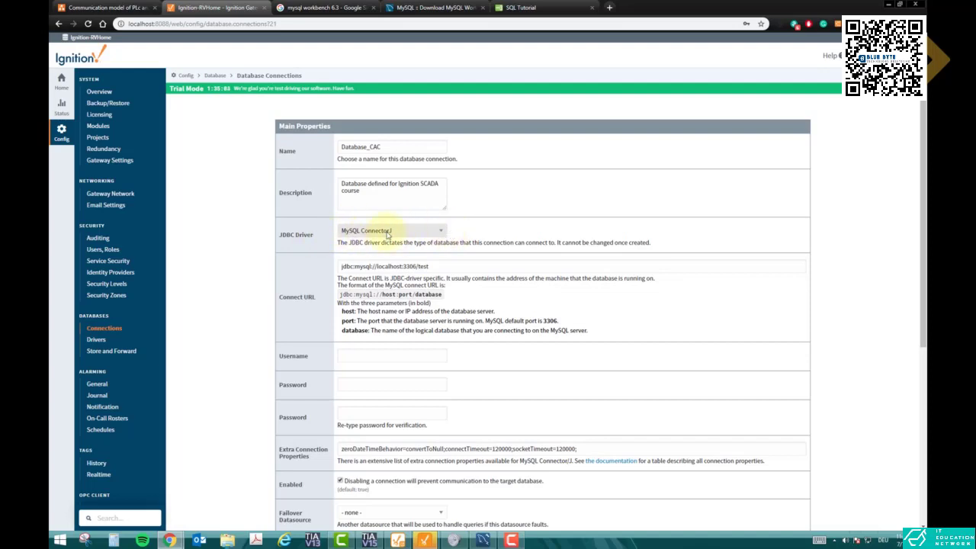
{"action": "mouse_move", "coordinate": [388, 243]}
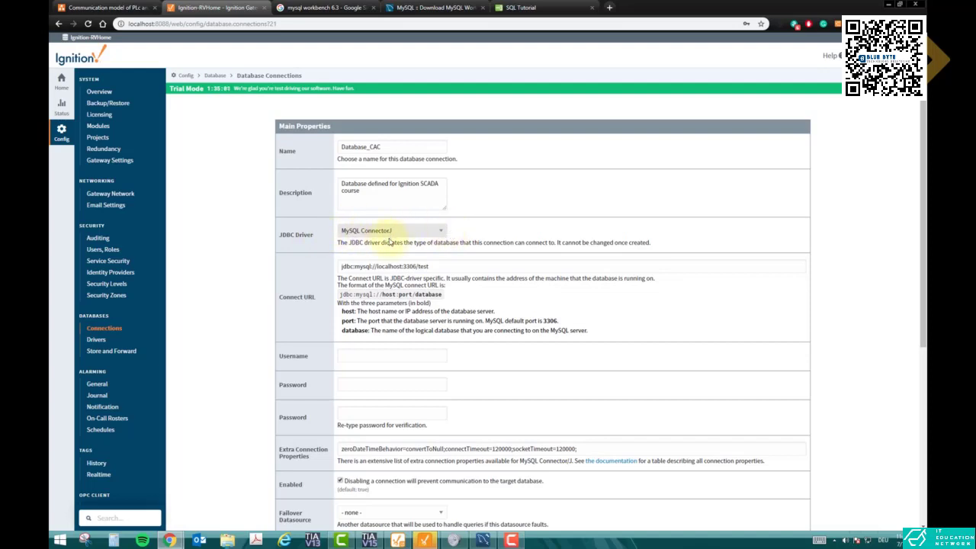
{"action": "mouse_move", "coordinate": [322, 301]}
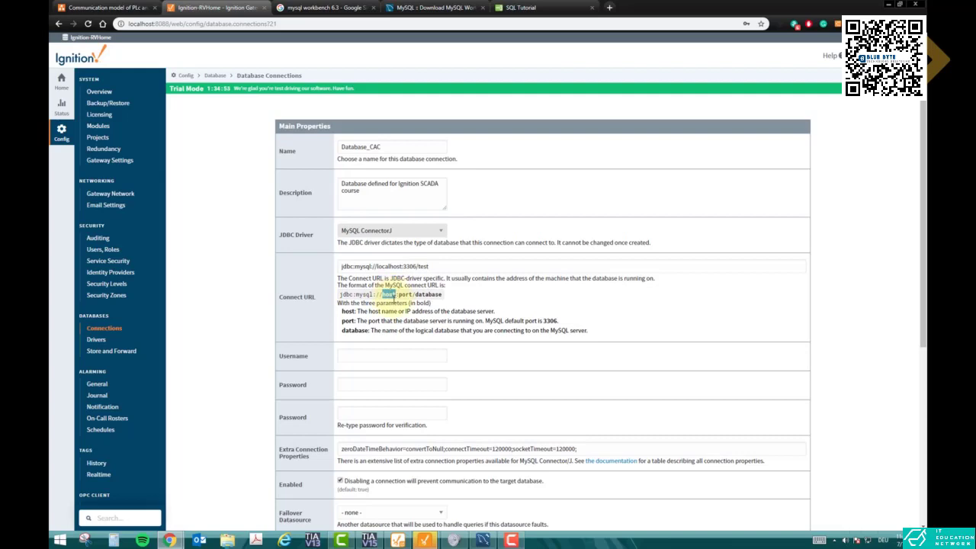
{"action": "double_click", "coordinate": [387, 266]}
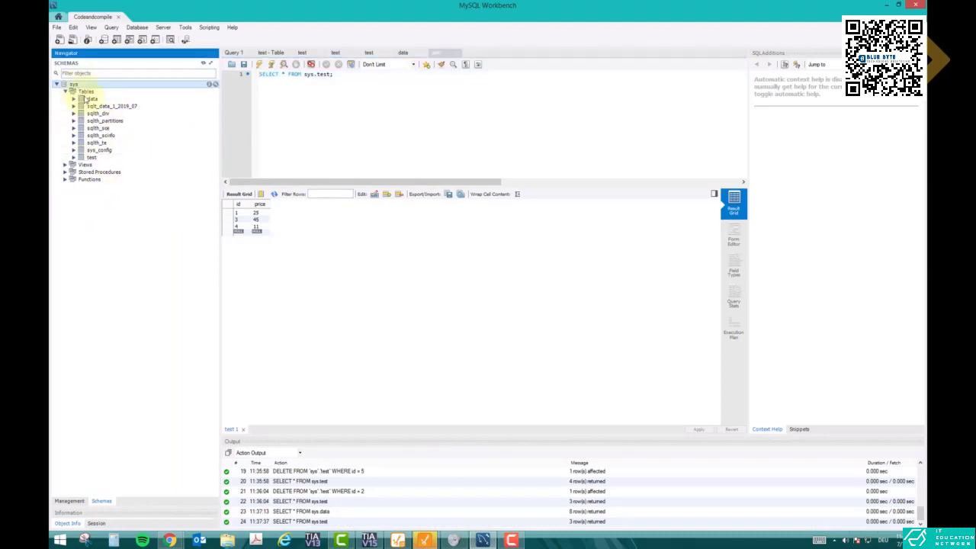
{"action": "left_click", "coordinate": [65, 91]}
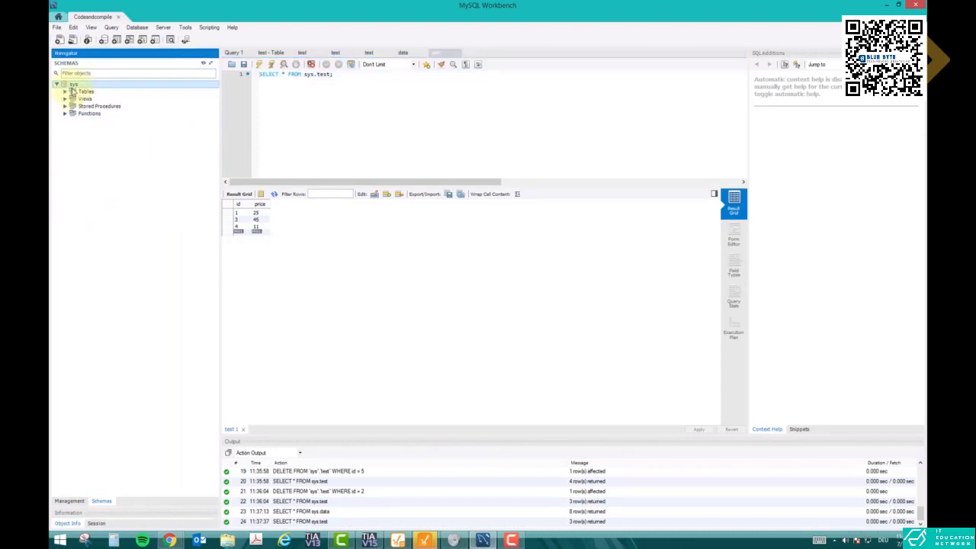
{"action": "mouse_move", "coordinate": [102, 127]}
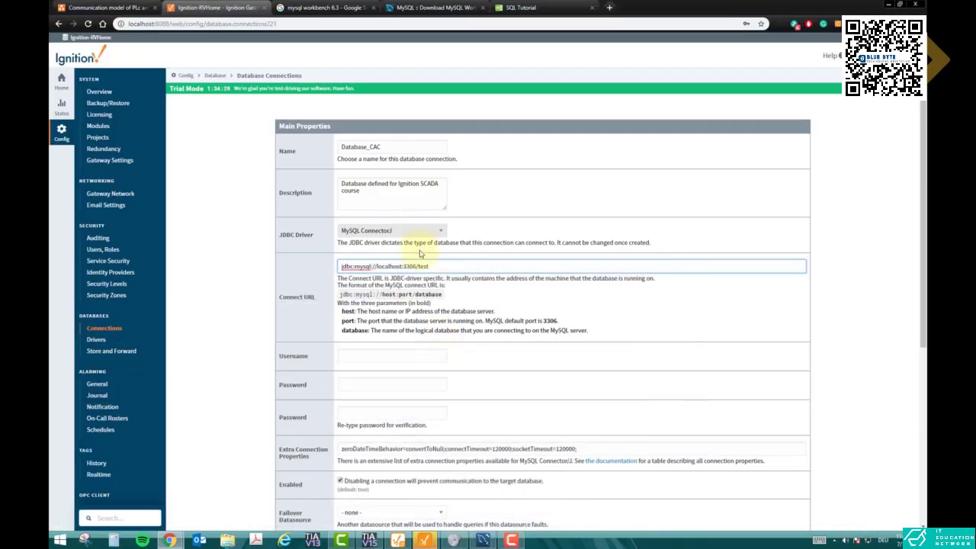
Point the connect URL at the sys database on localhost:3306 with username root and password
{"action": "type", "text": "sys"}
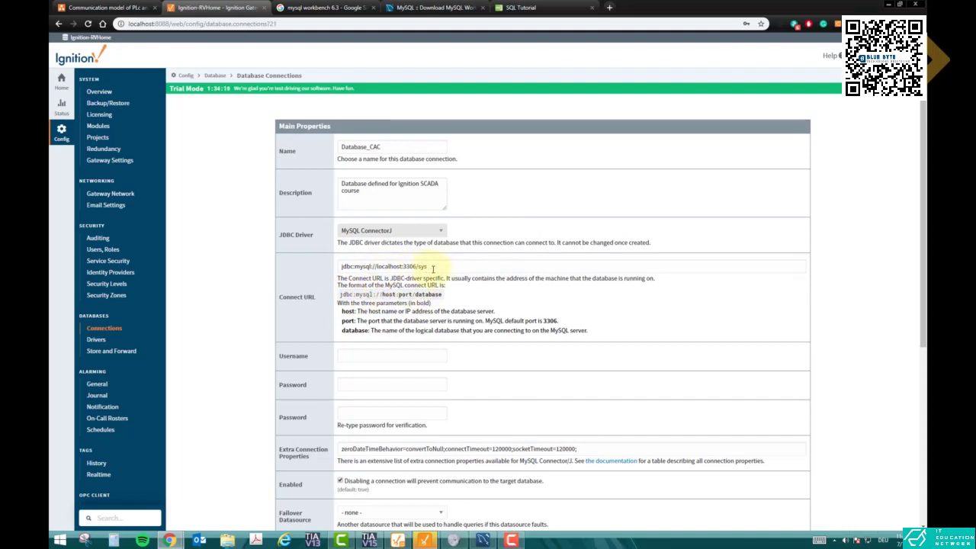
{"action": "scroll", "scroll_direction": "down", "scroll_amount": 3}
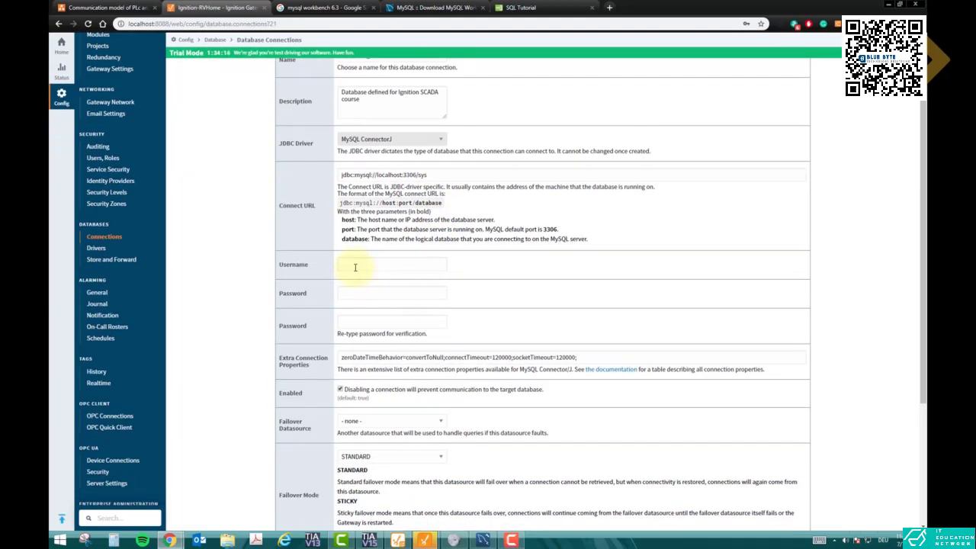
{"action": "type", "text": "root"}
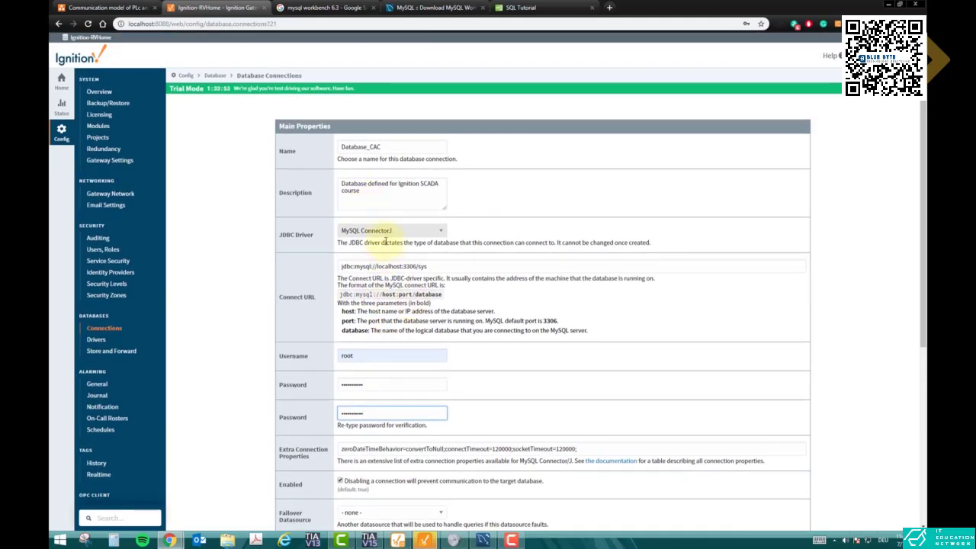
{"action": "scroll", "scroll_direction": "down", "scroll_amount": 3}
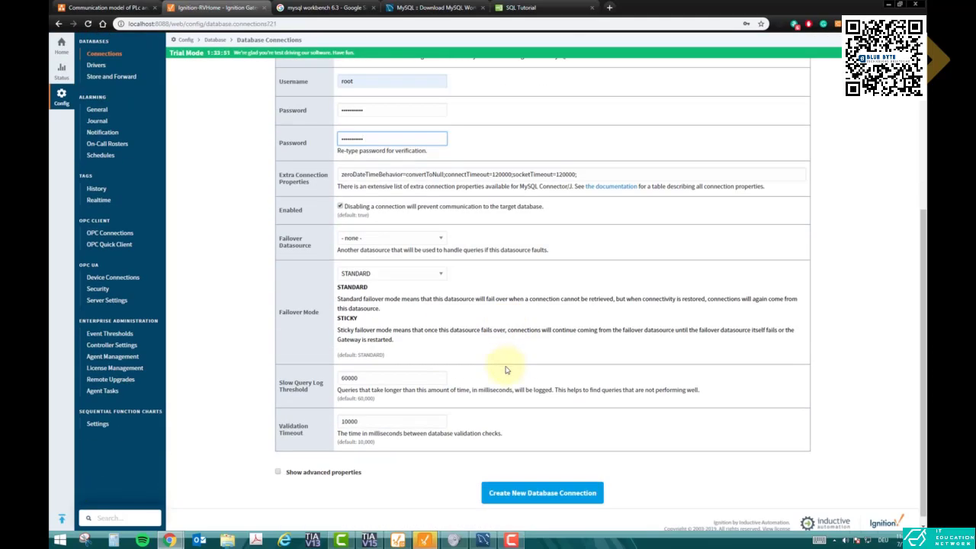
Create the Database_CAC connection, listed with MySQL ConnectorJ driver and Valid status
{"action": "left_click", "coordinate": [542, 493]}
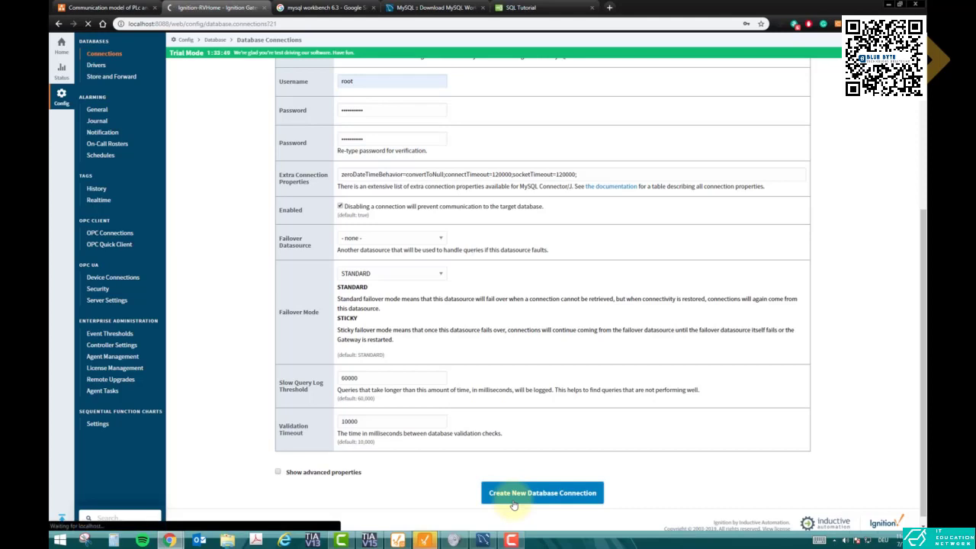
{"action": "left_click", "coordinate": [543, 493]}
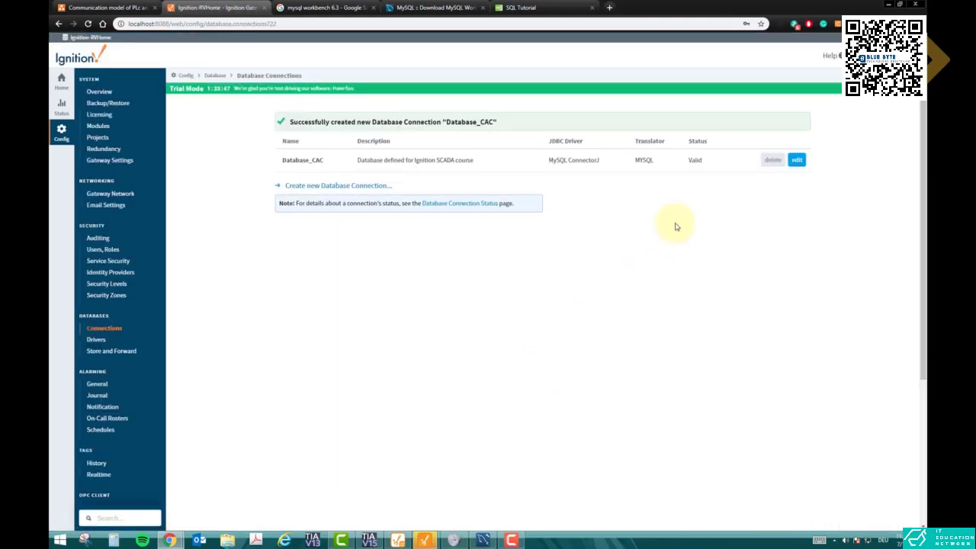
{"action": "mouse_move", "coordinate": [647, 171]}
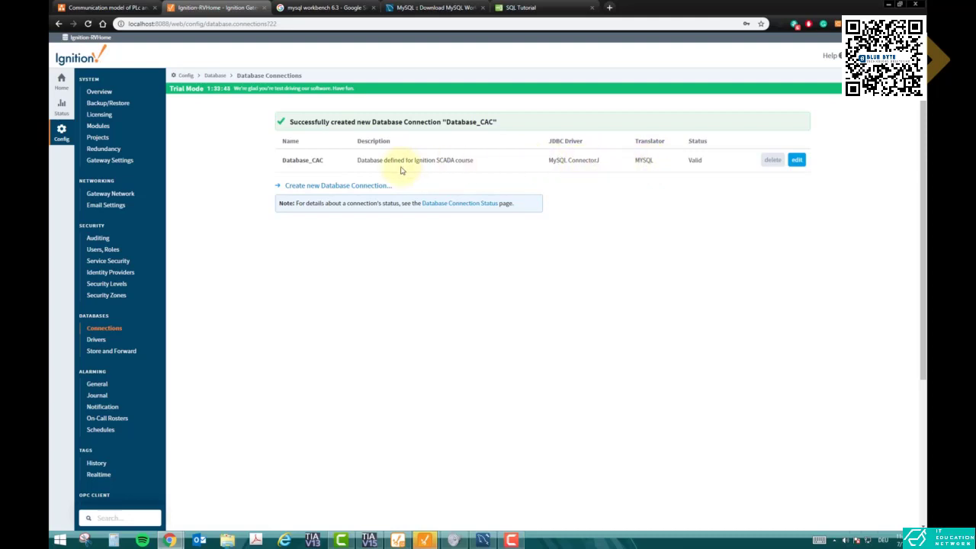
{"action": "mouse_move", "coordinate": [462, 185]}
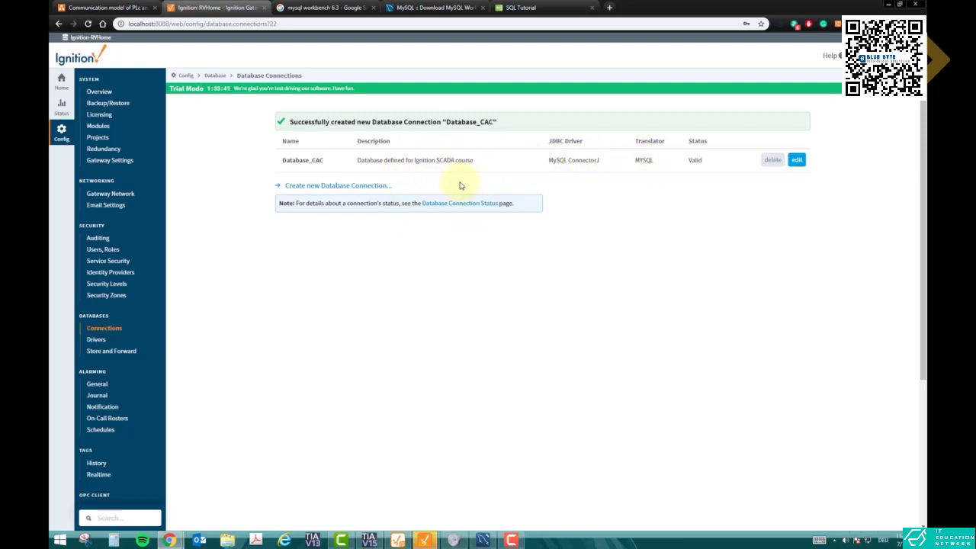
{"action": "mouse_move", "coordinate": [404, 168]}
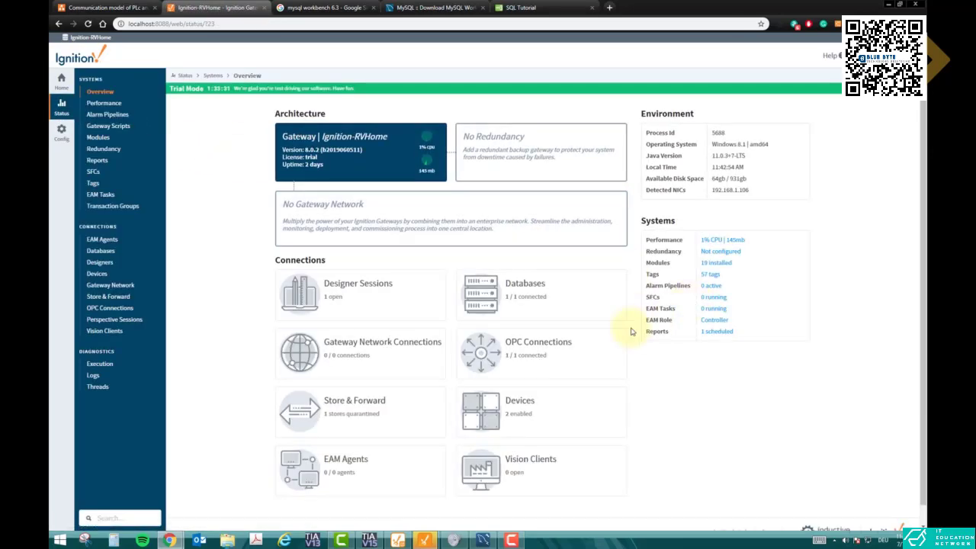
{"action": "mouse_move", "coordinate": [509, 302]}
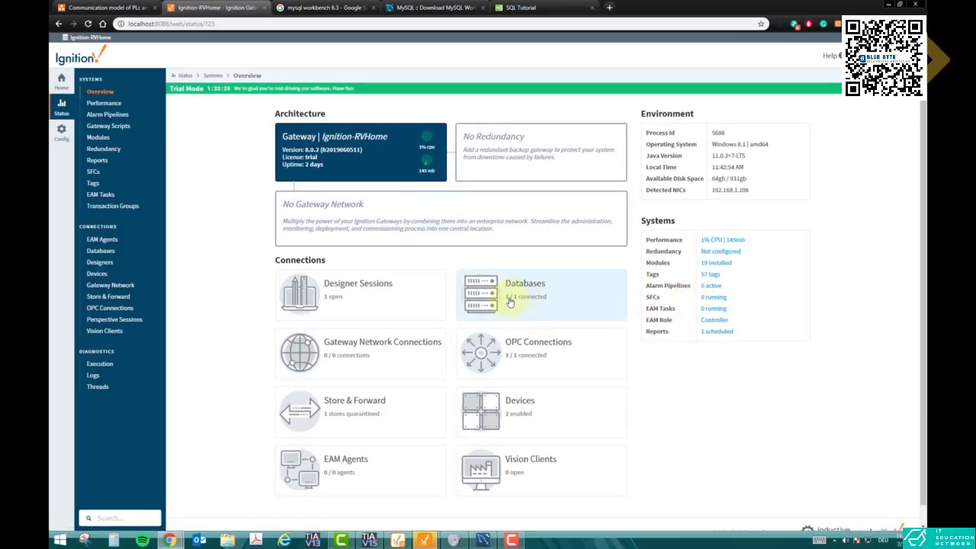